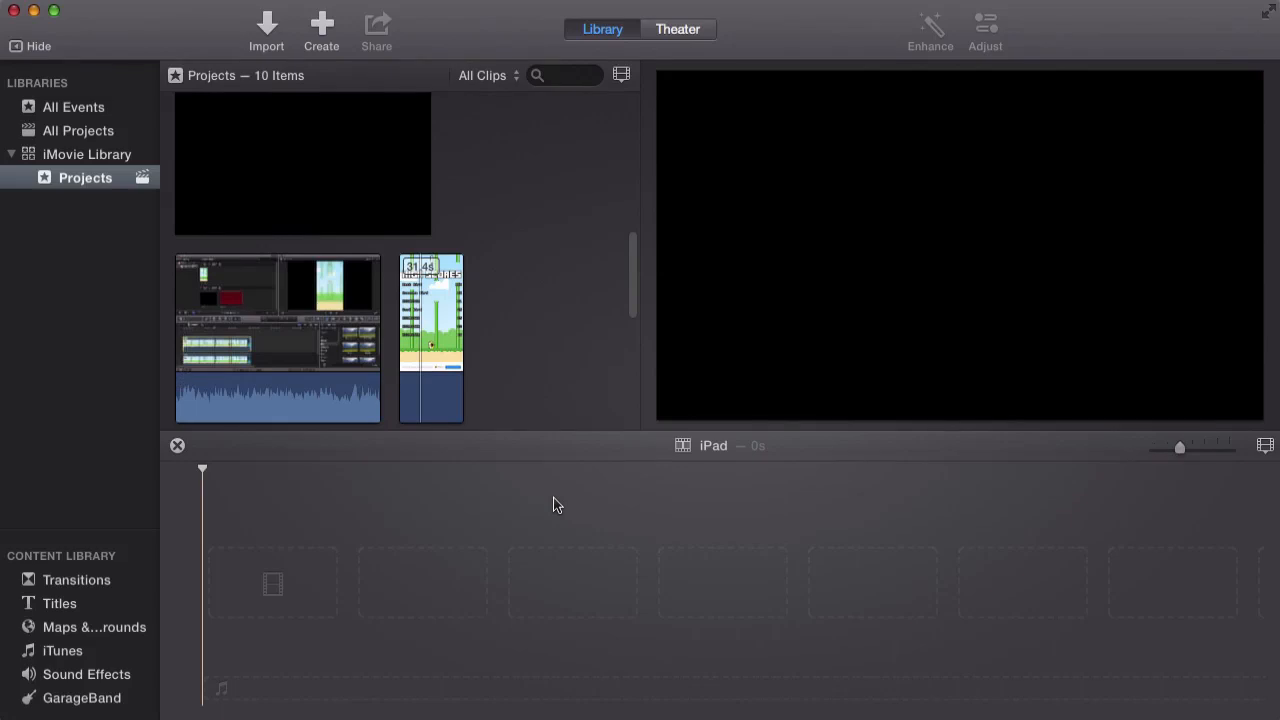
mouse_move(511, 387)
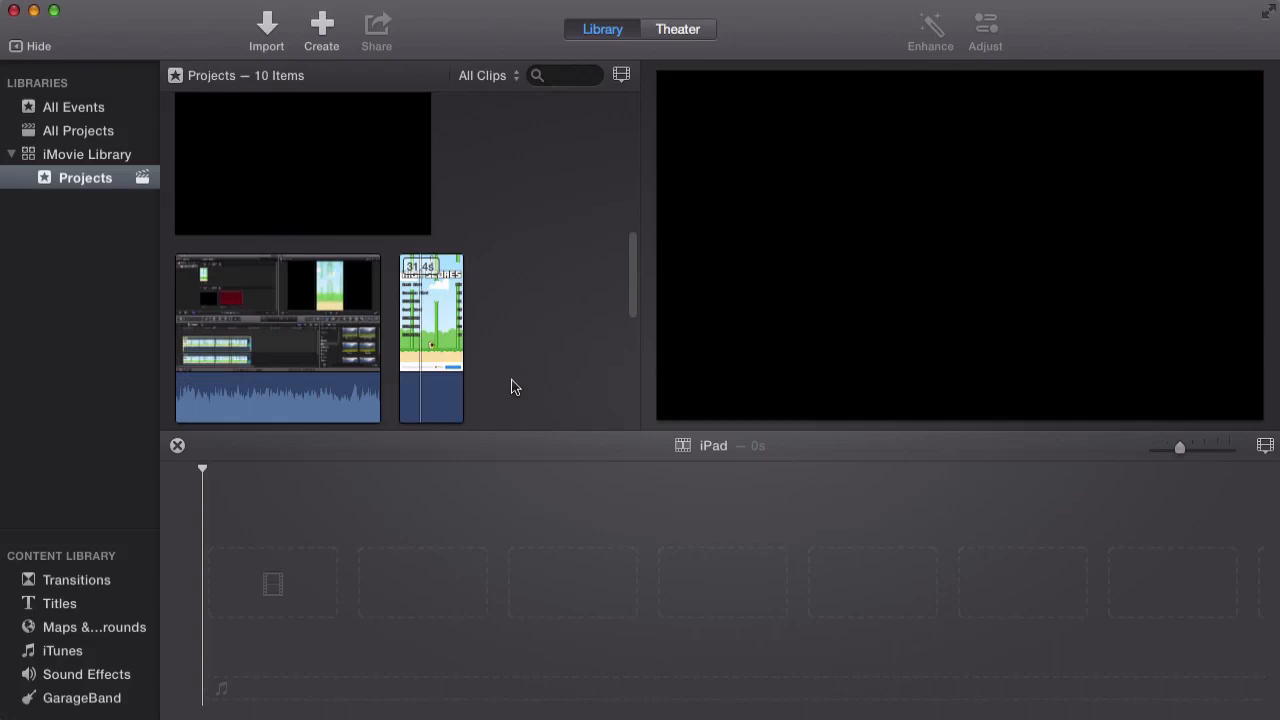
mouse_move(485, 360)
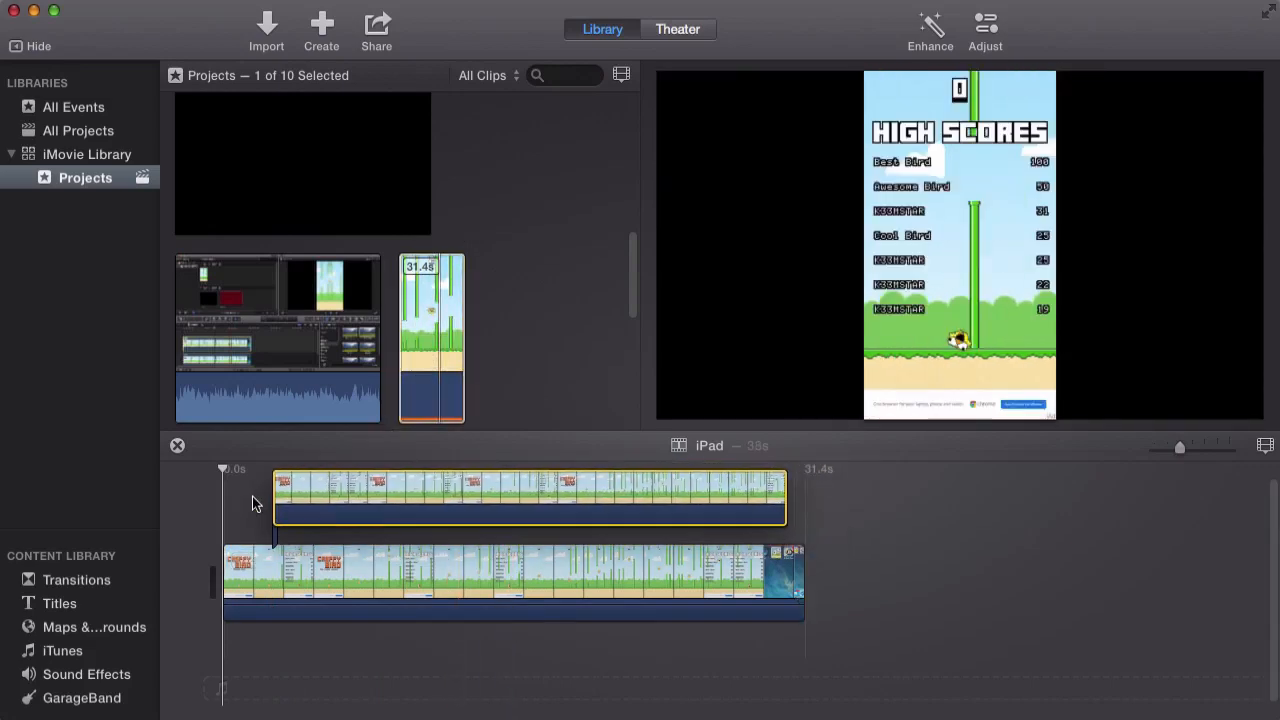
Align the overlaid clip copy to 0.0s above the original, then select the lower clip's adjustments.
click(340, 490)
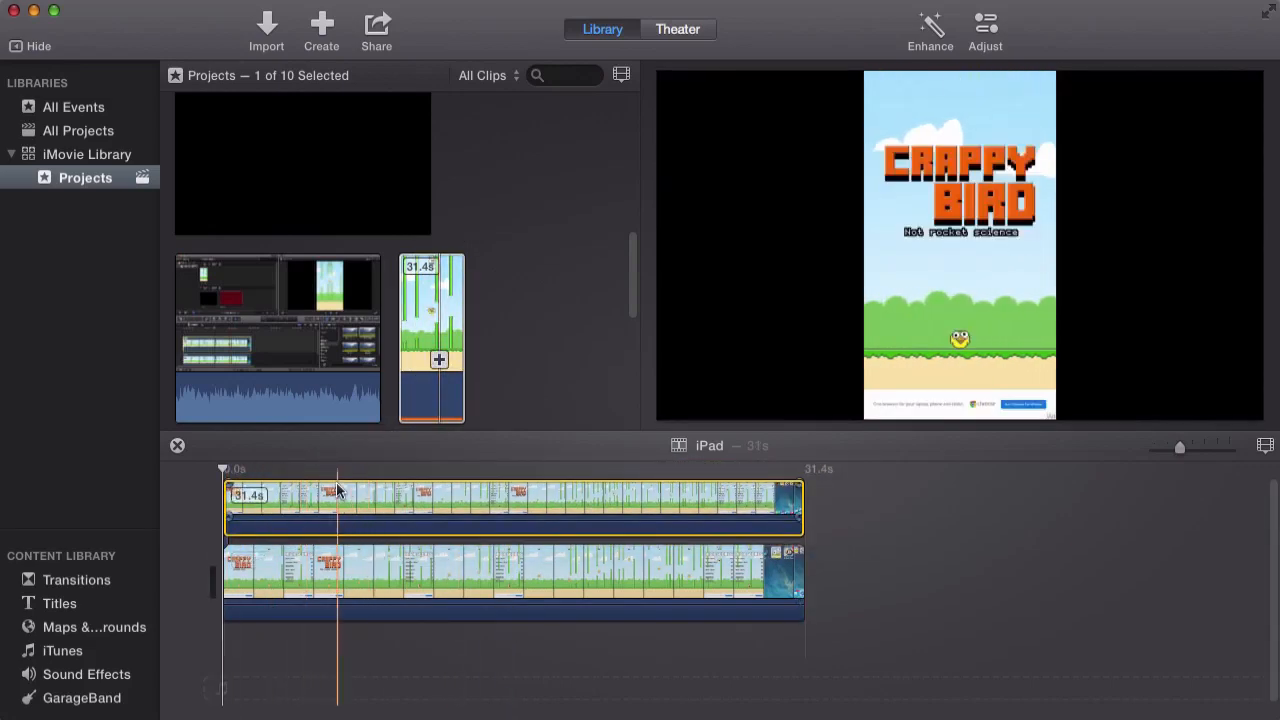
click(595, 490)
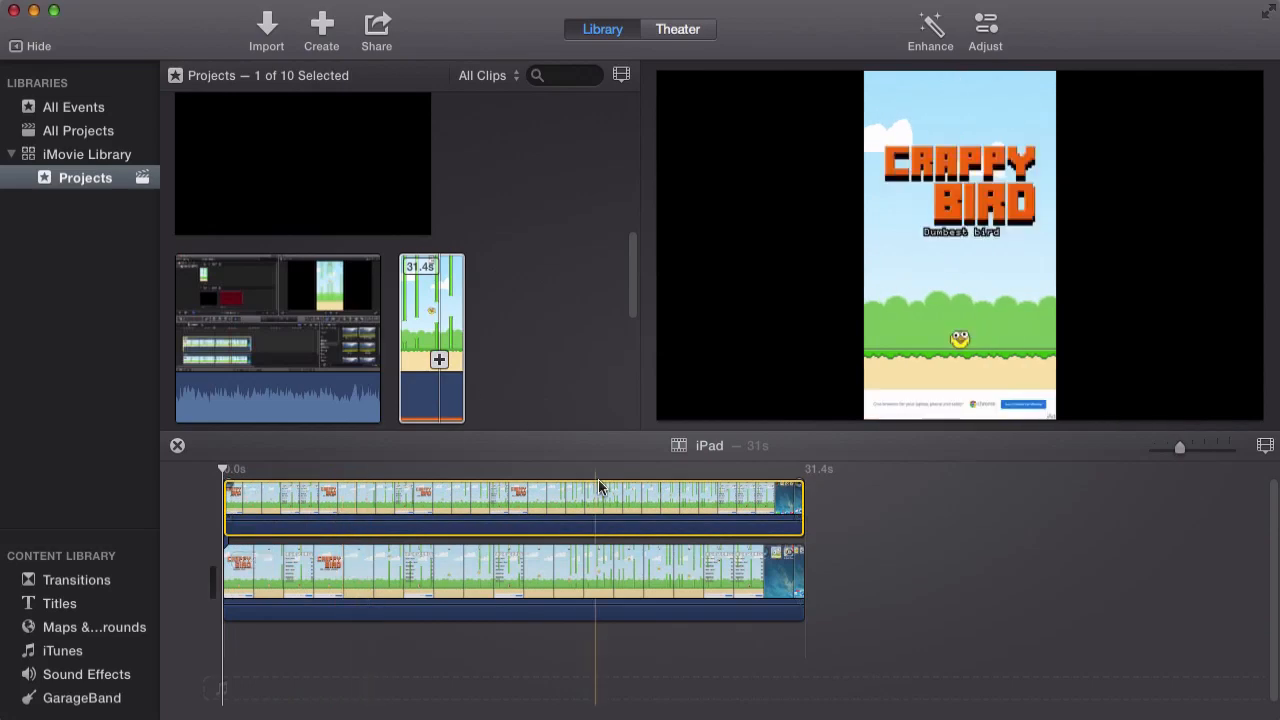
click(500, 560)
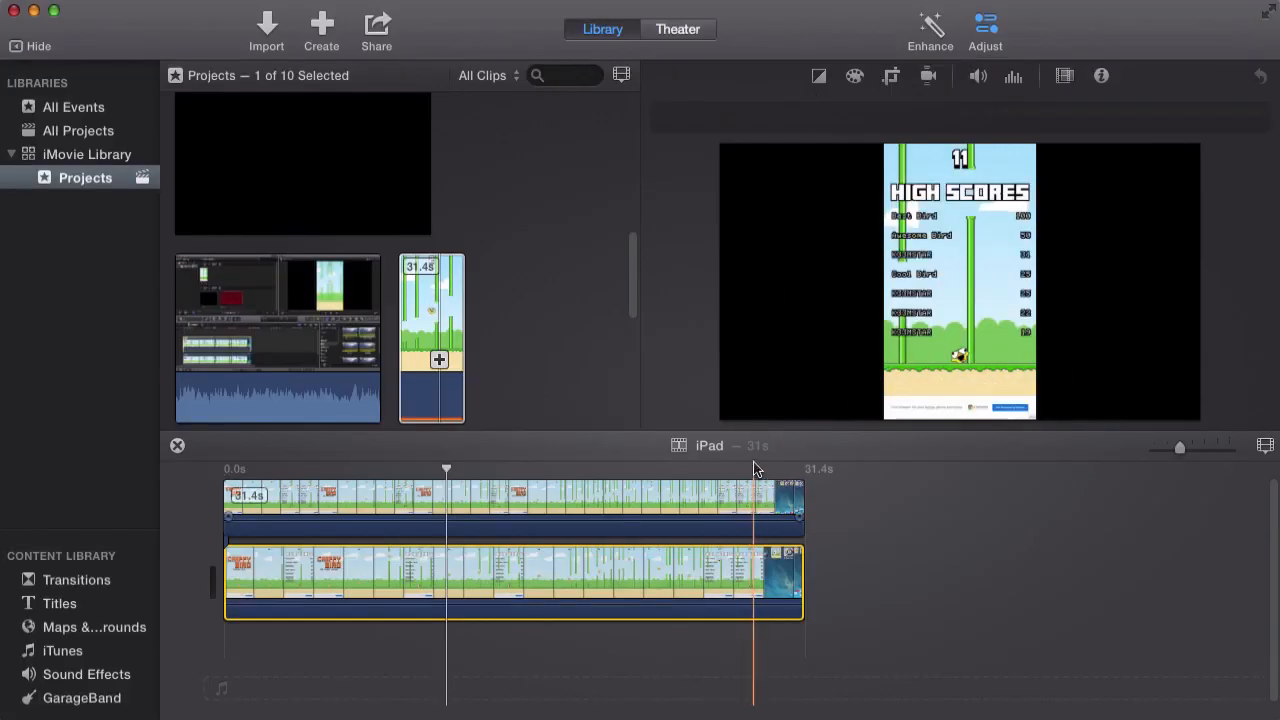
Set the upper copy's video overlay style to Picture in Picture.
click(500, 508)
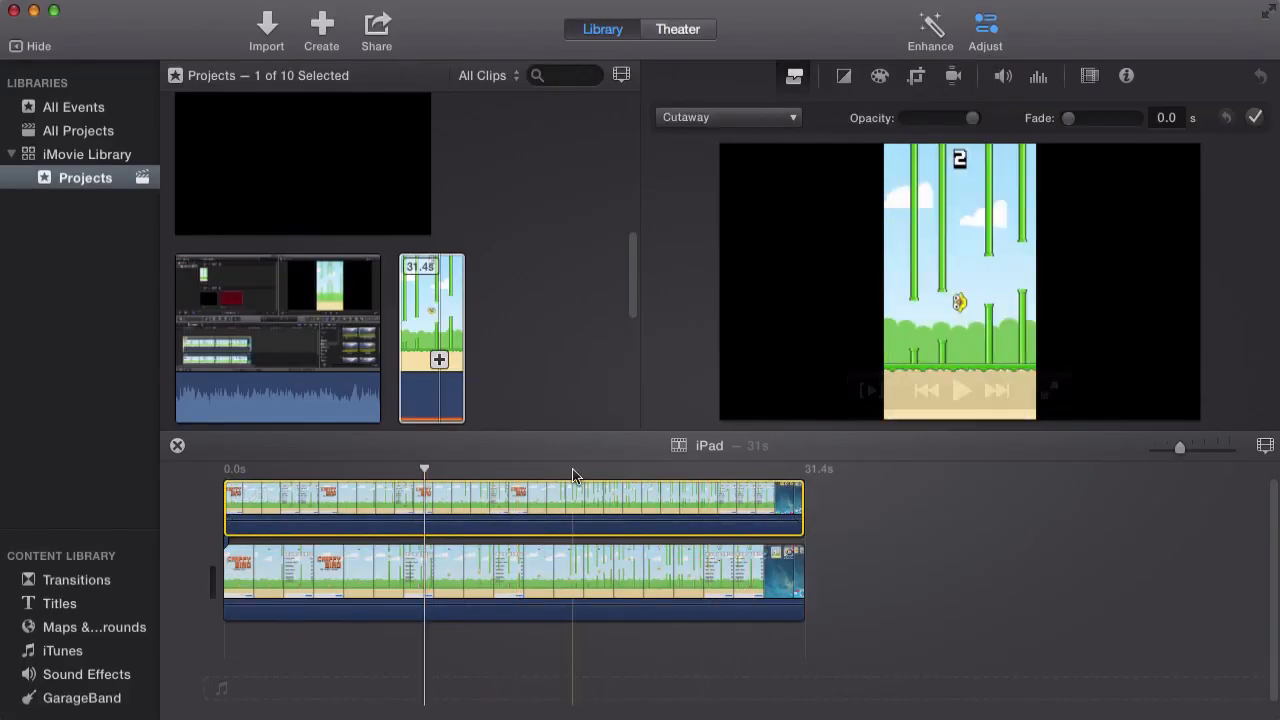
click(727, 117)
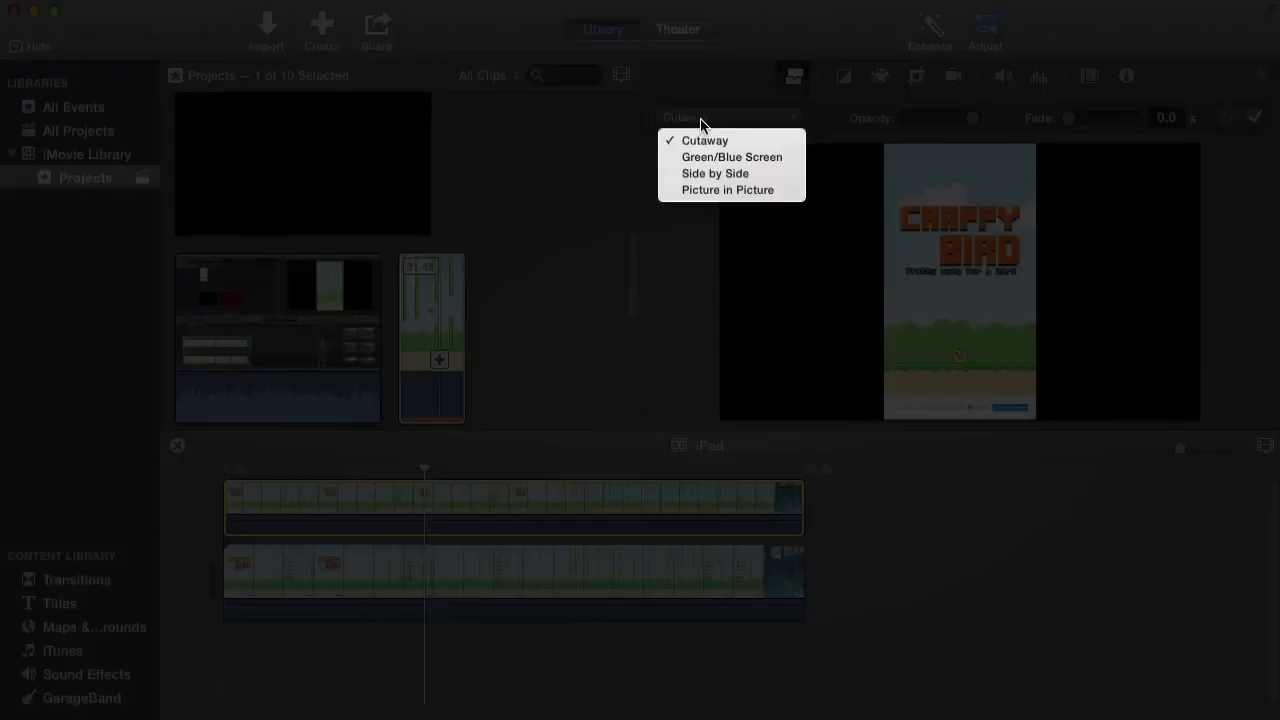
click(704, 140)
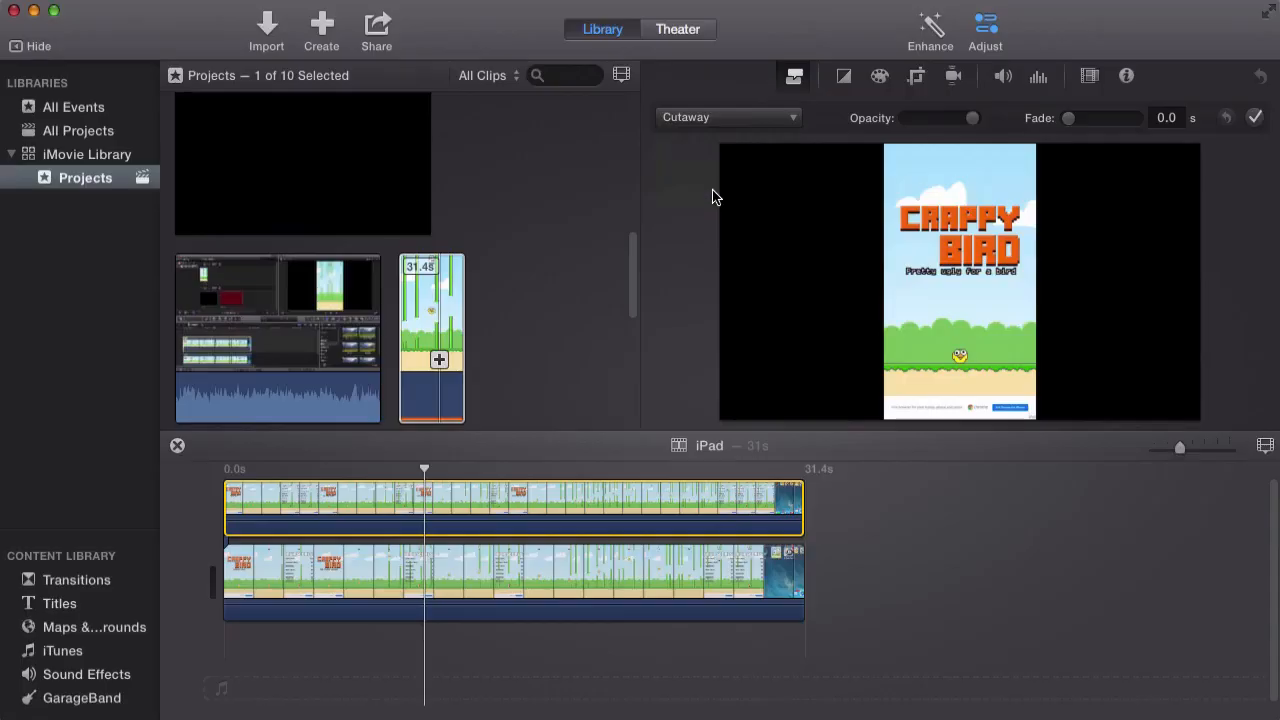
click(728, 117)
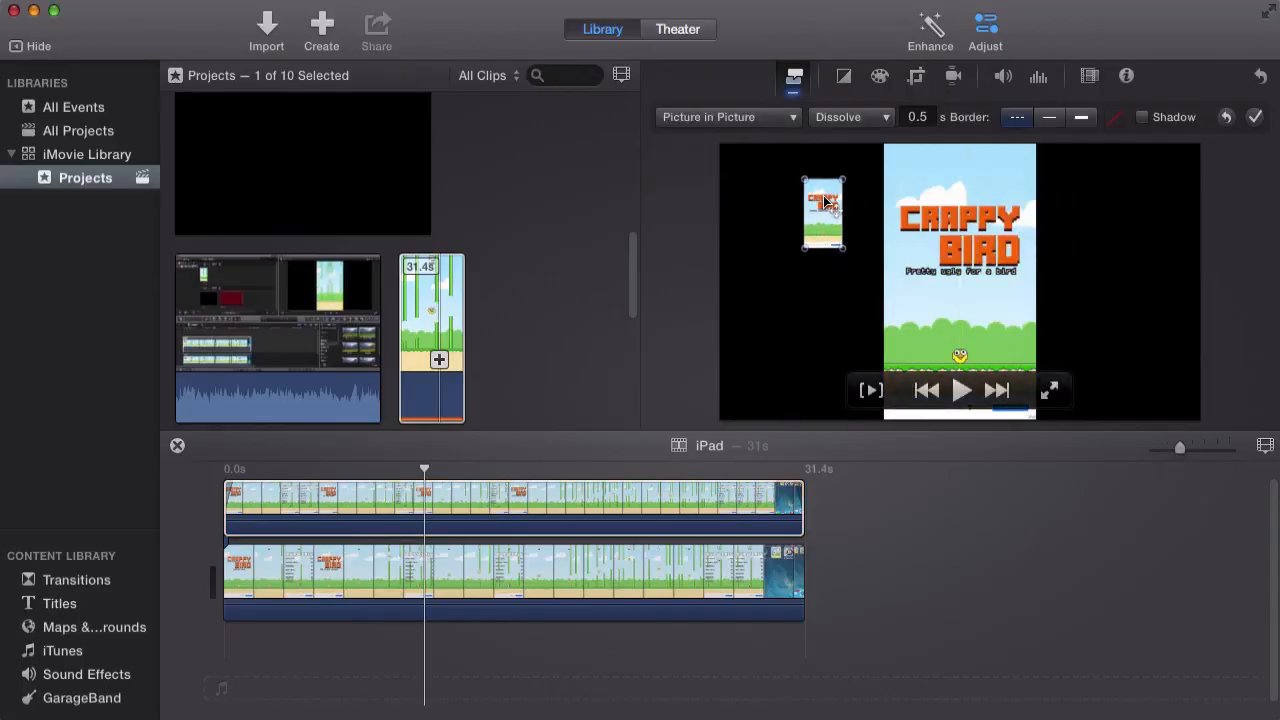
Enlarge the picture-in-picture inset to cover the centred main clip.
drag(822, 212, 748, 178)
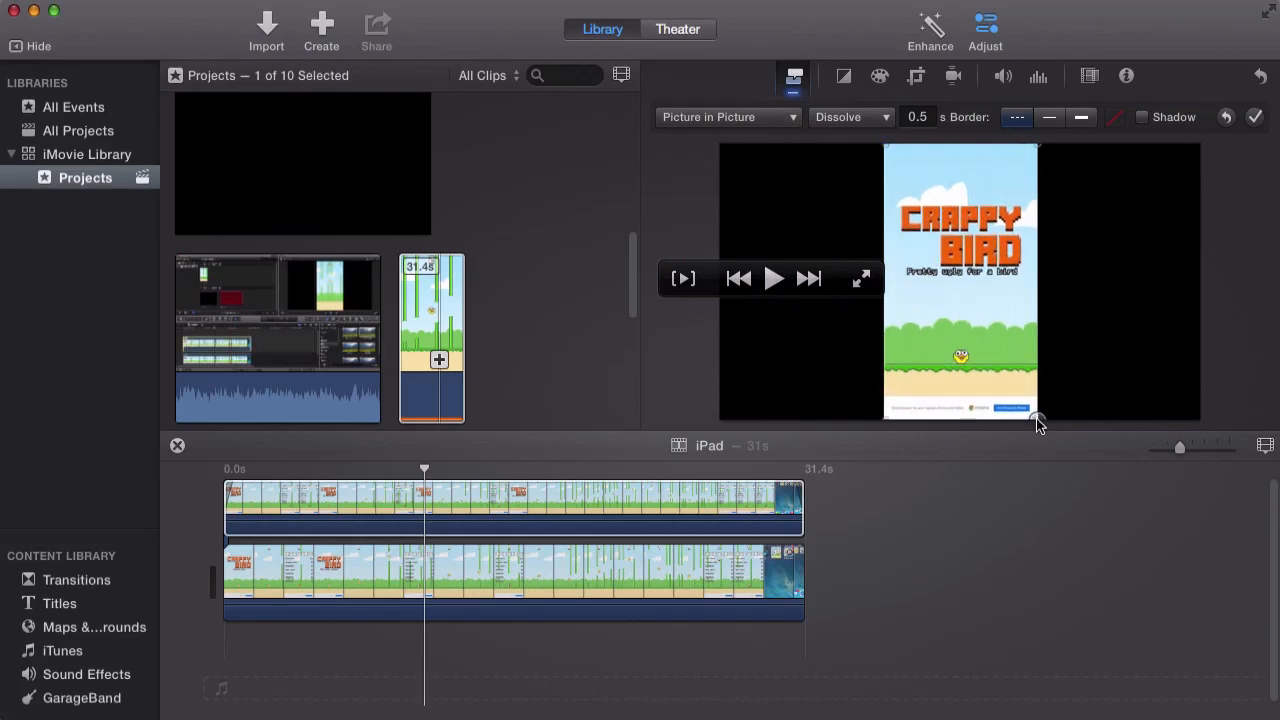
click(450, 508)
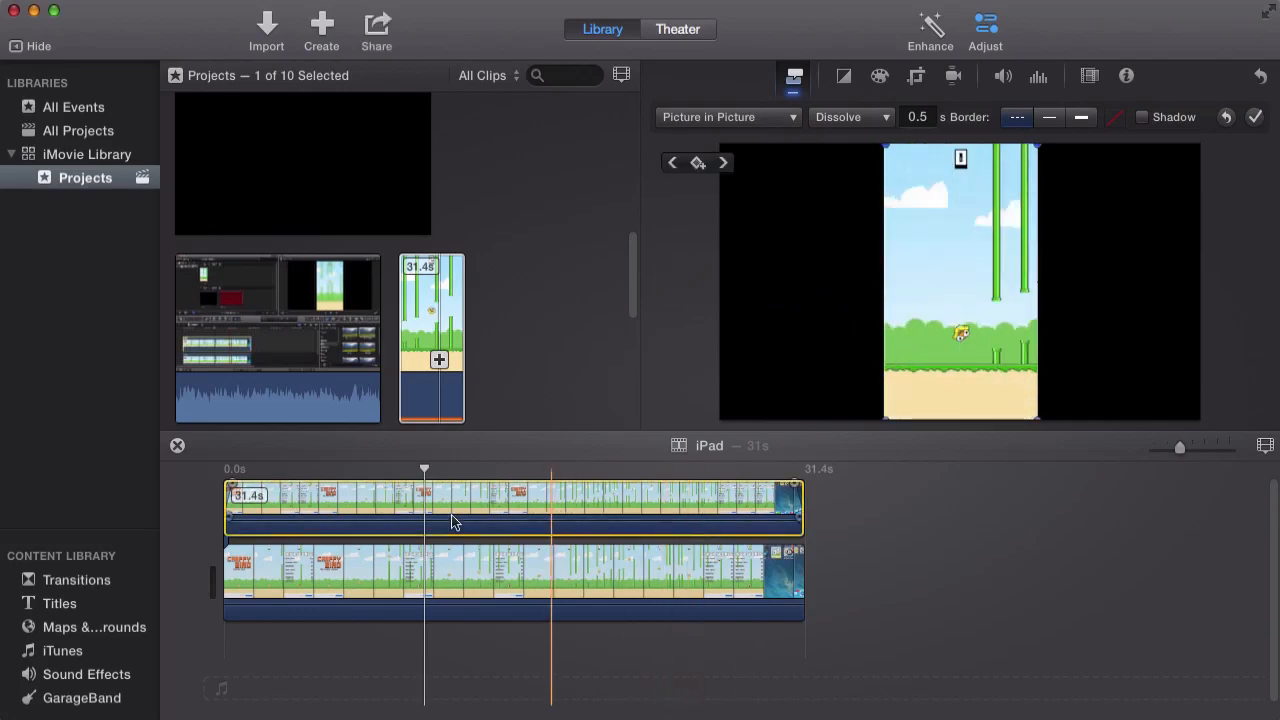
click(491, 580)
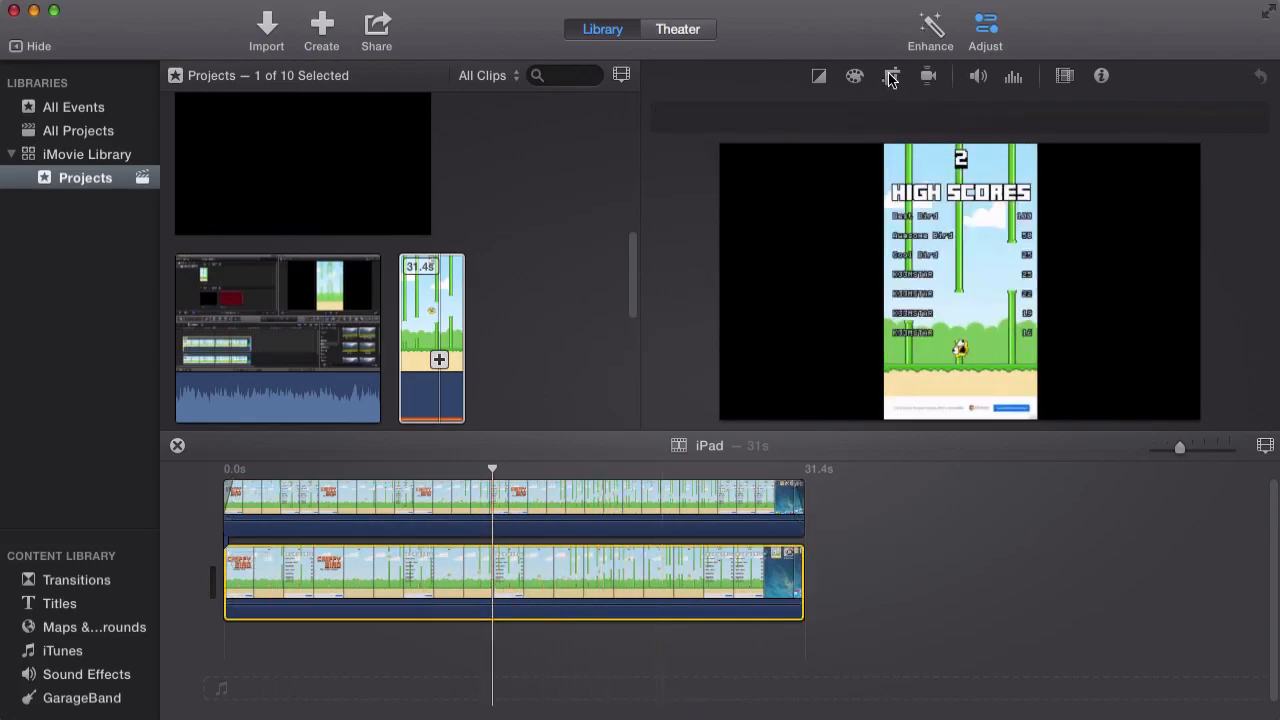
Apply Crop to Fill to the lower gameplay clip, then reselect it after checking the overlay.
click(890, 76)
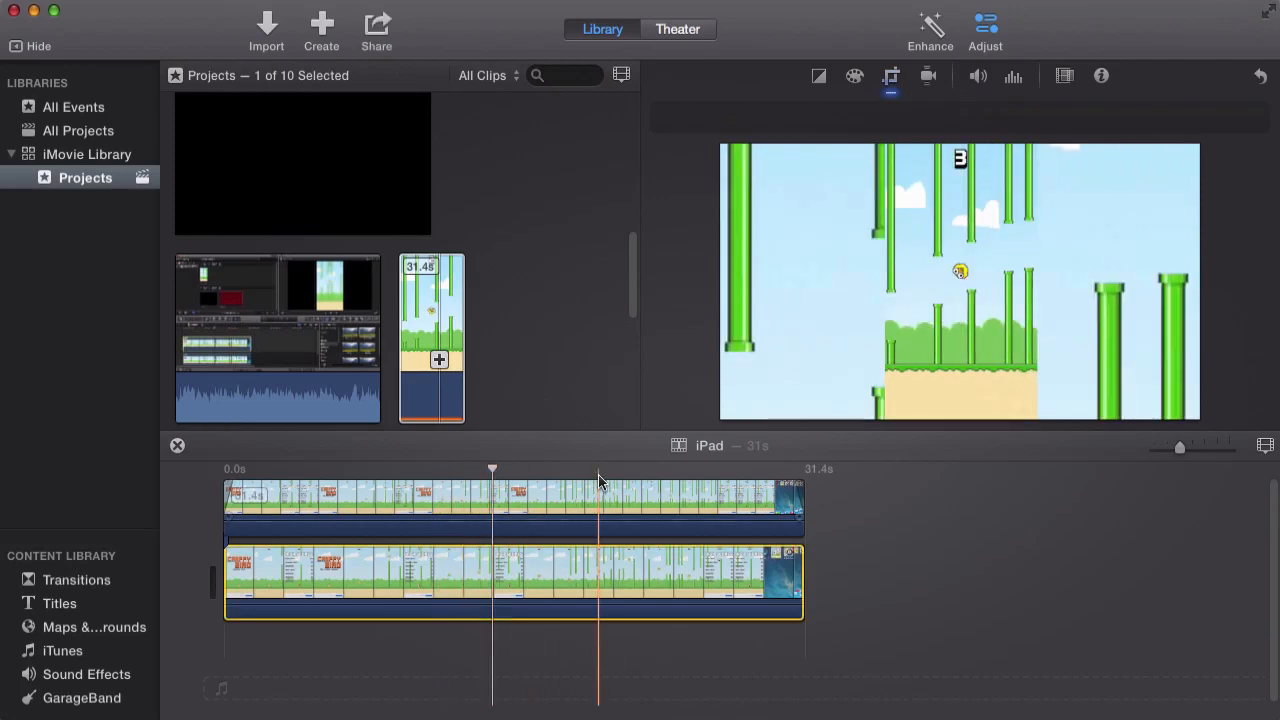
click(510, 470)
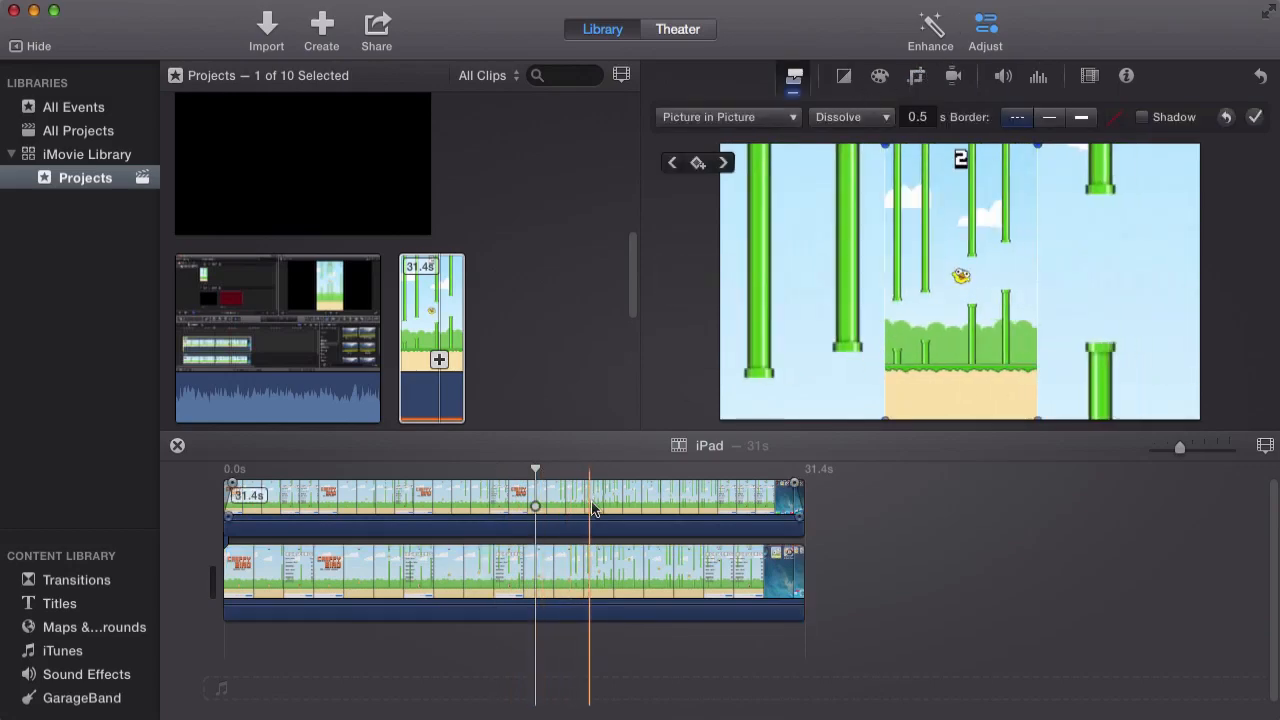
click(545, 590)
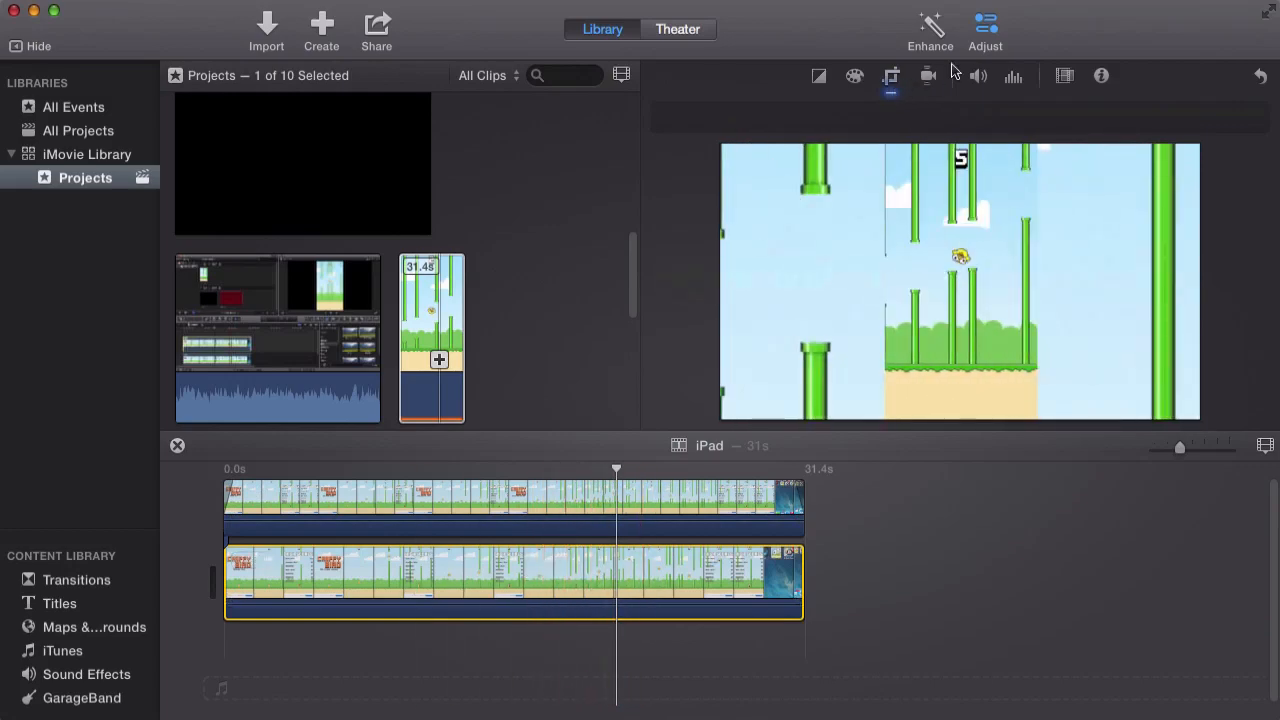
Apply the Vignette video effect to the cropped background clip.
click(854, 76)
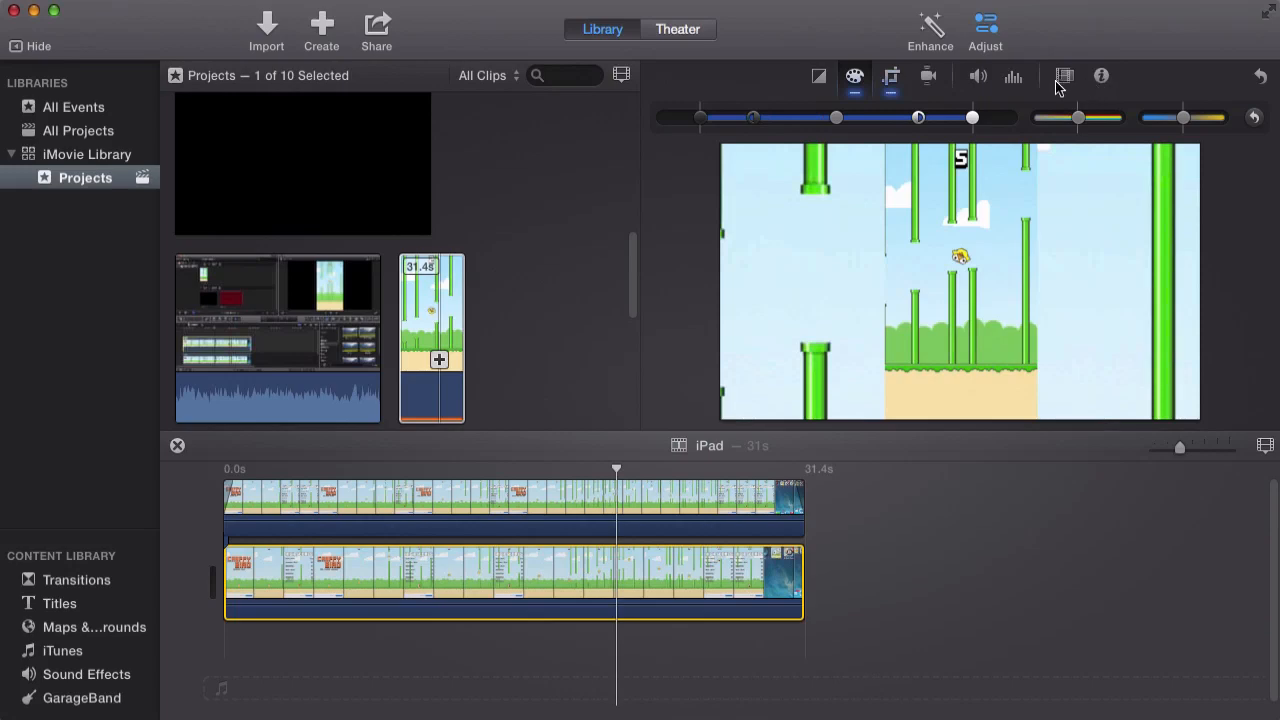
click(1064, 76)
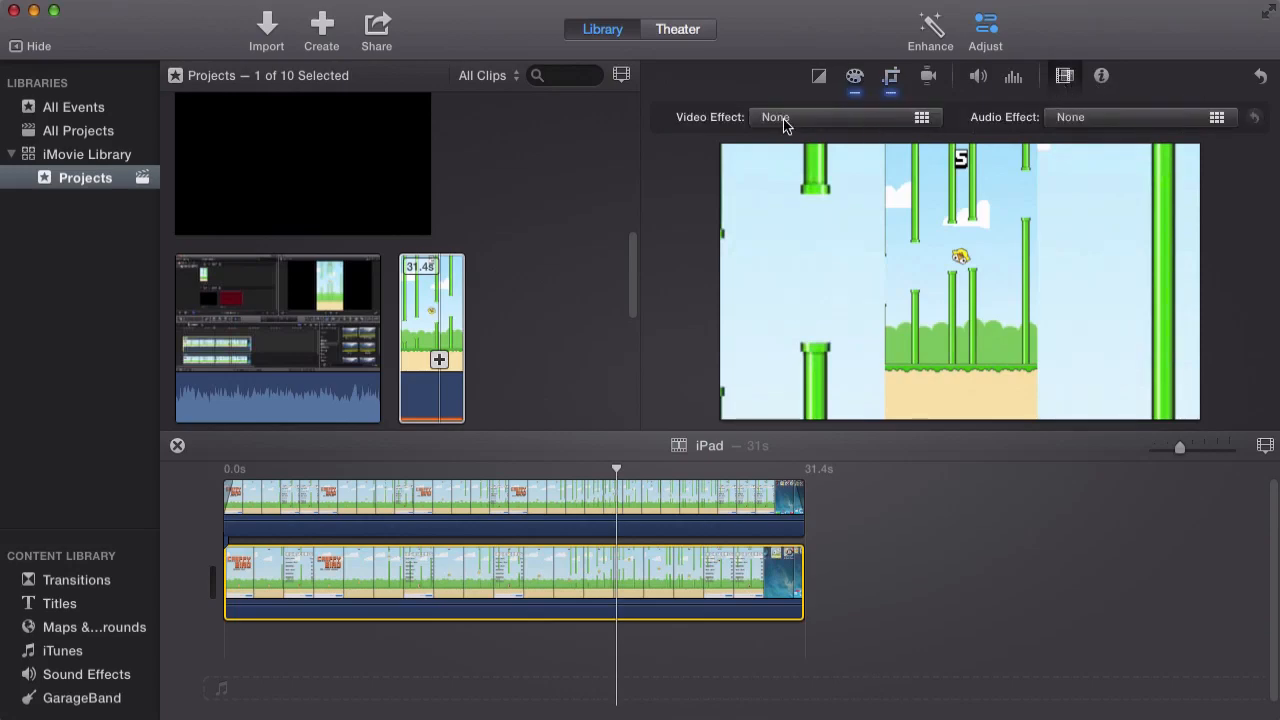
click(920, 117)
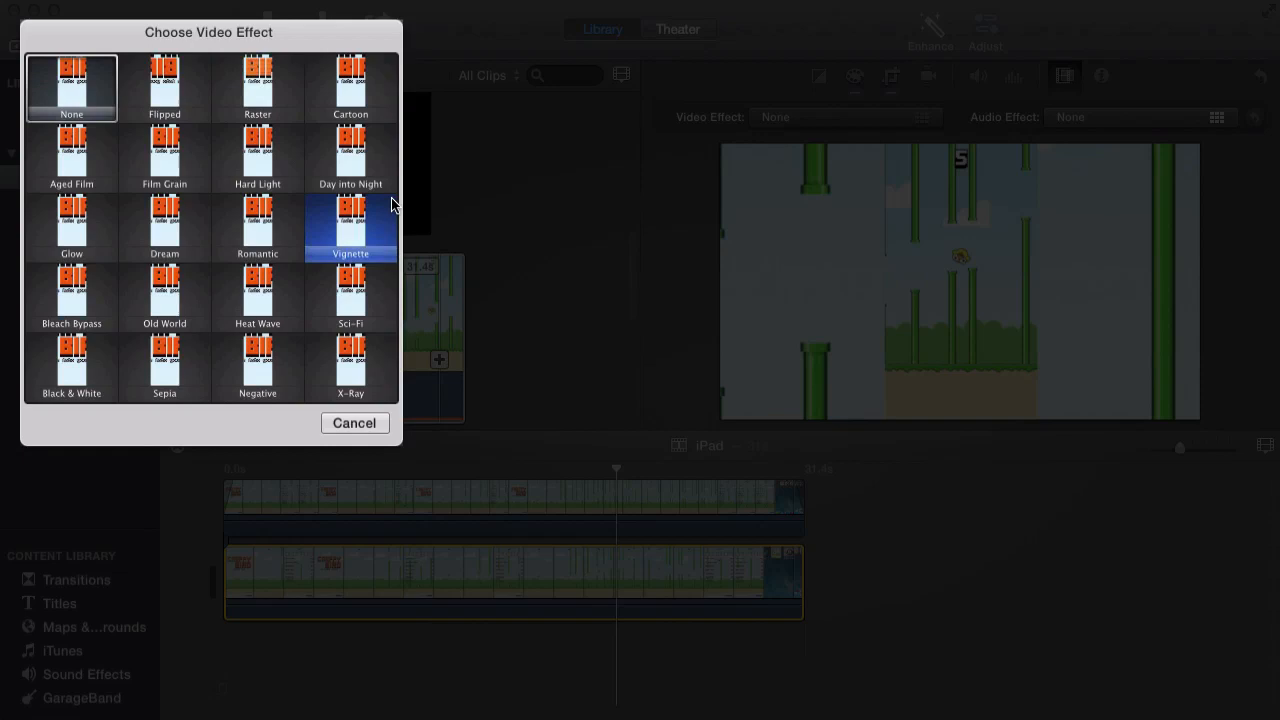
click(350, 227)
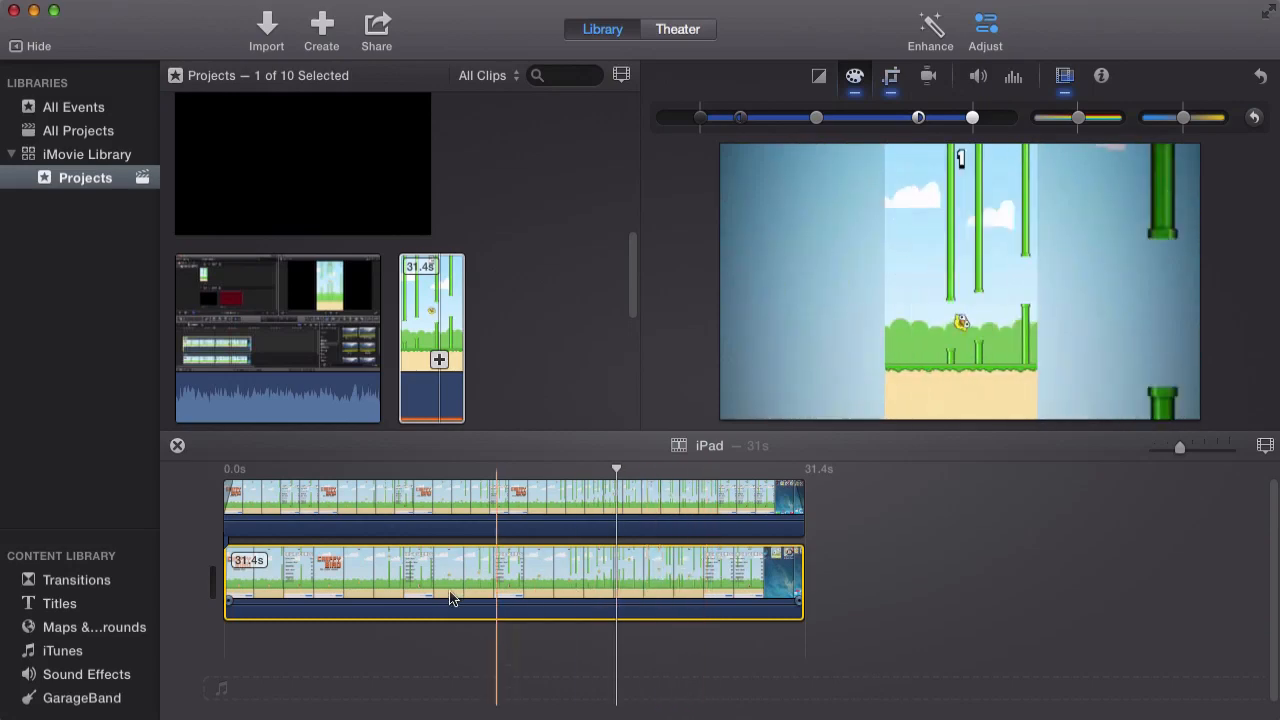
click(390, 595)
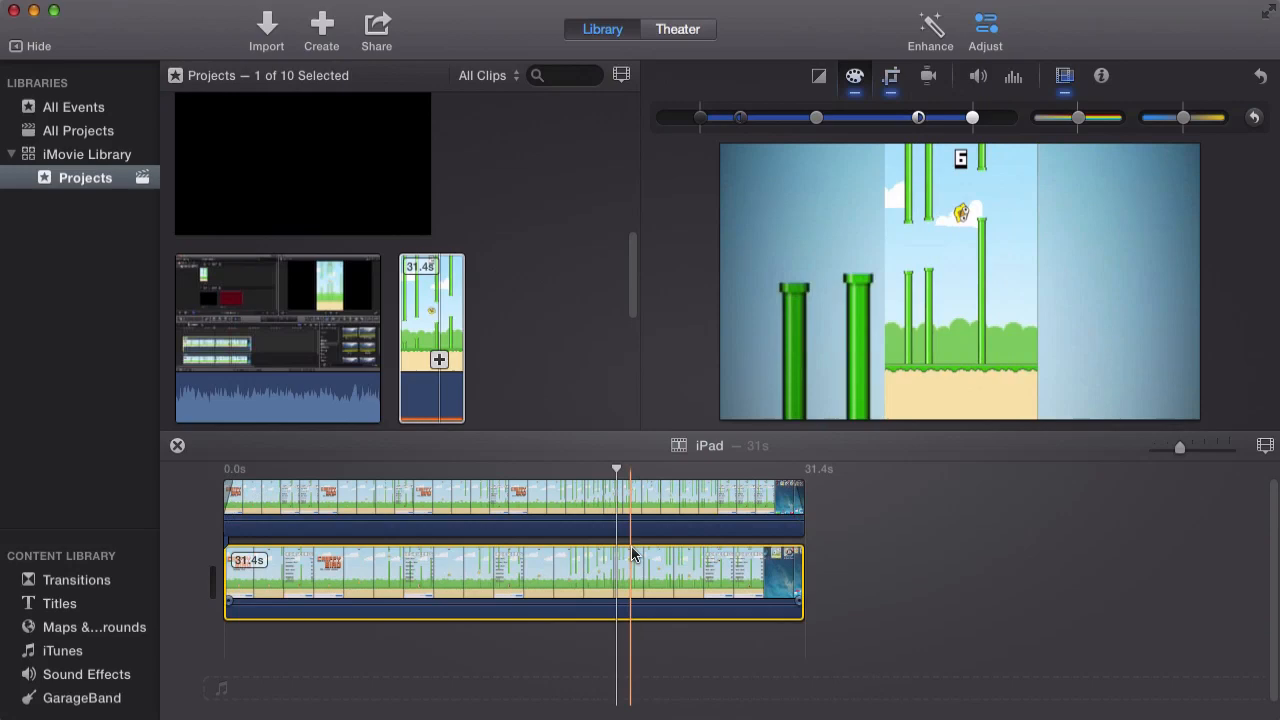
click(475, 580)
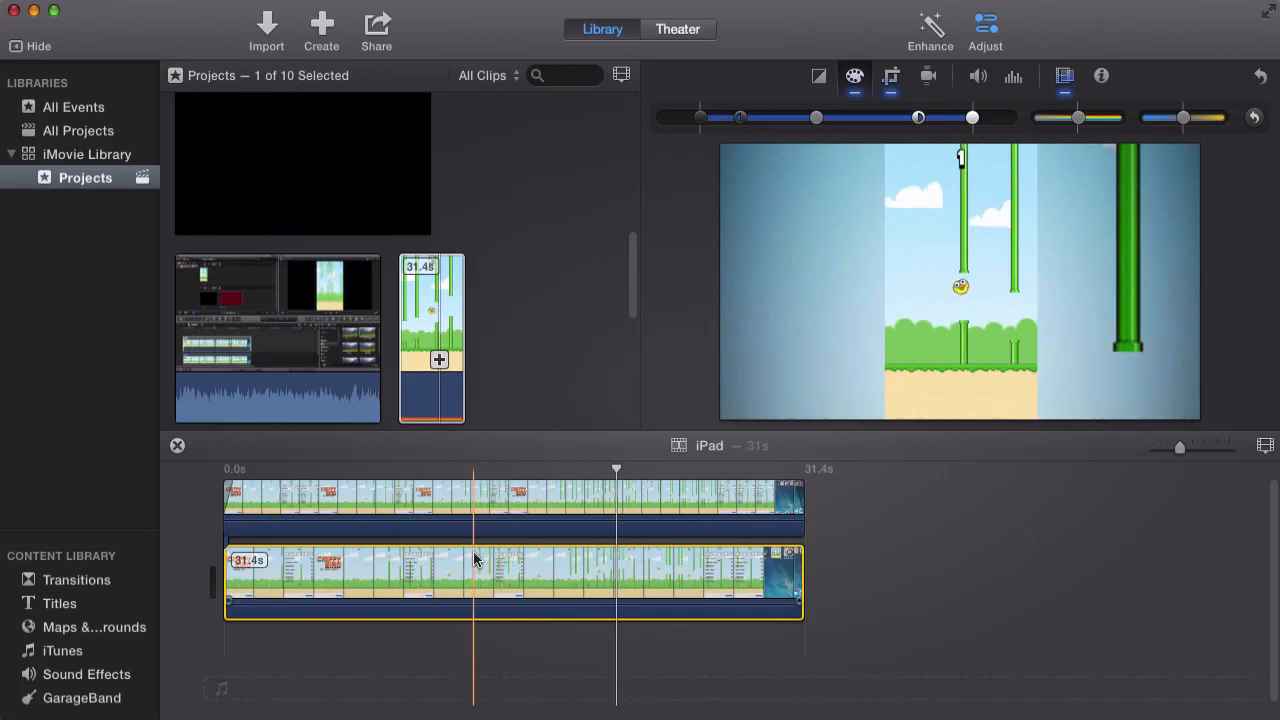